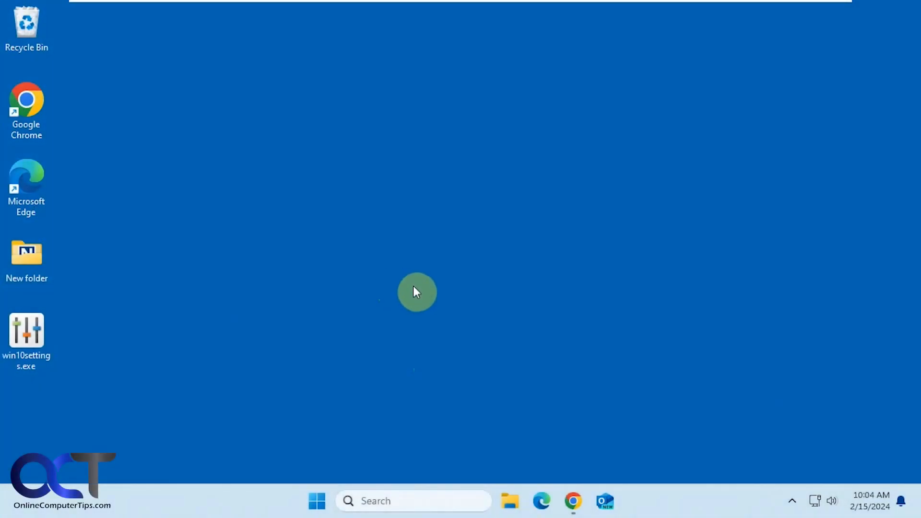
mouse_move(426, 288)
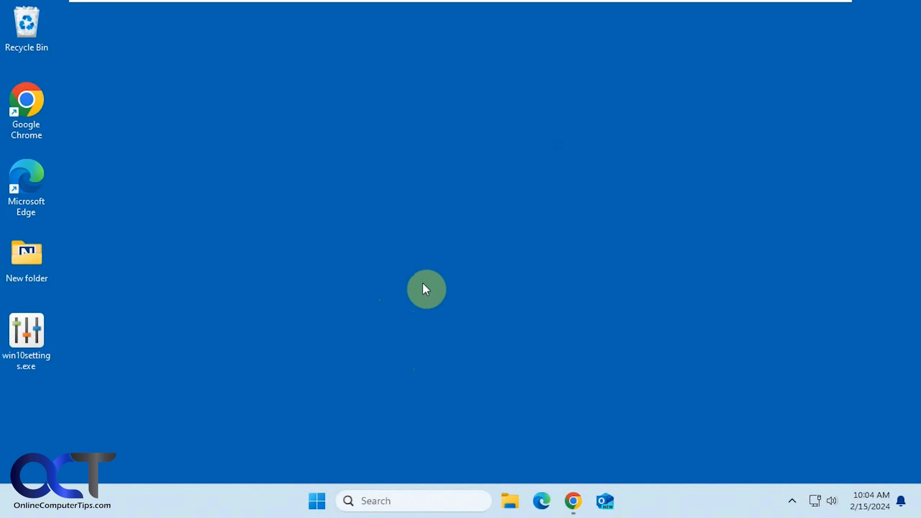
mouse_move(301, 363)
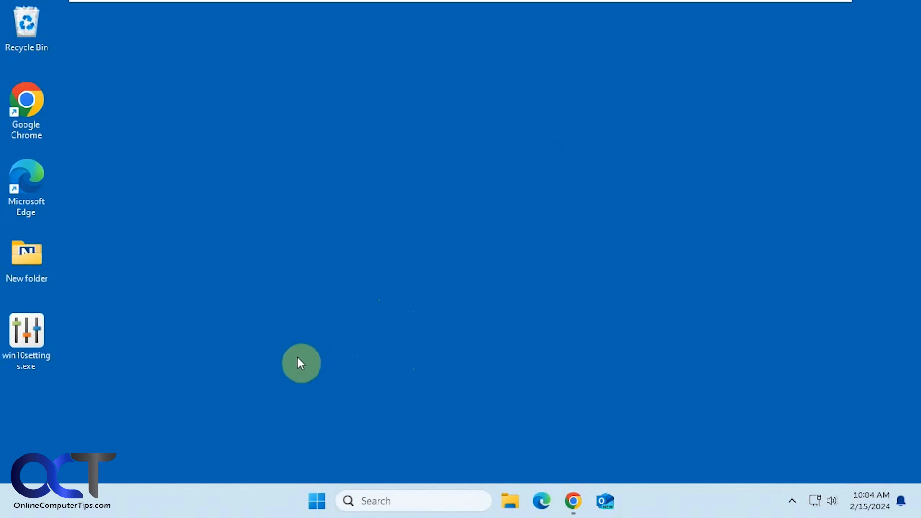
- Create a God Mode icon on the desktop via Tools > Create God Mode Icon > Method 1
click(26, 332)
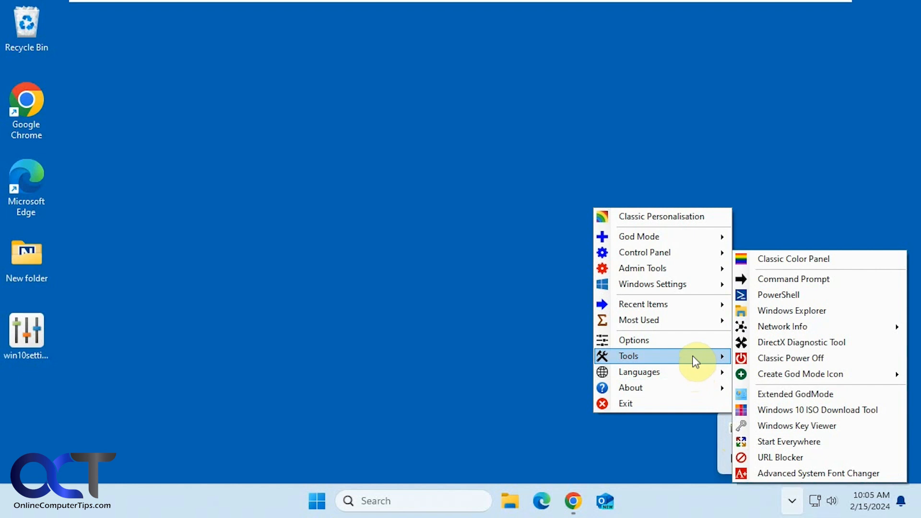
mouse_move(809, 268)
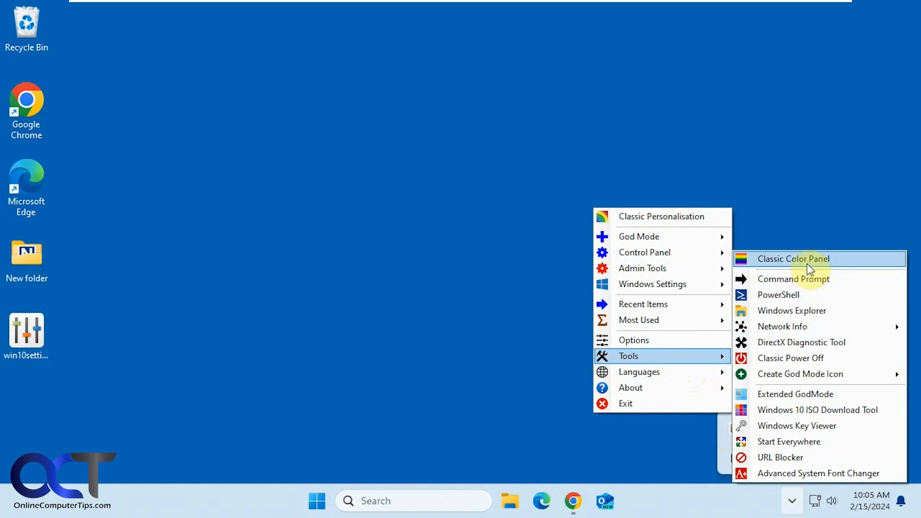
mouse_move(799, 425)
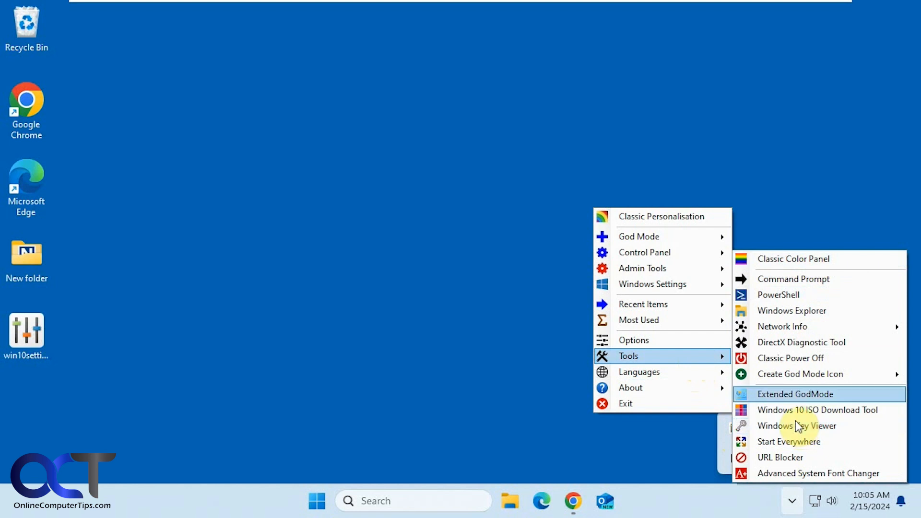
mouse_move(793, 396)
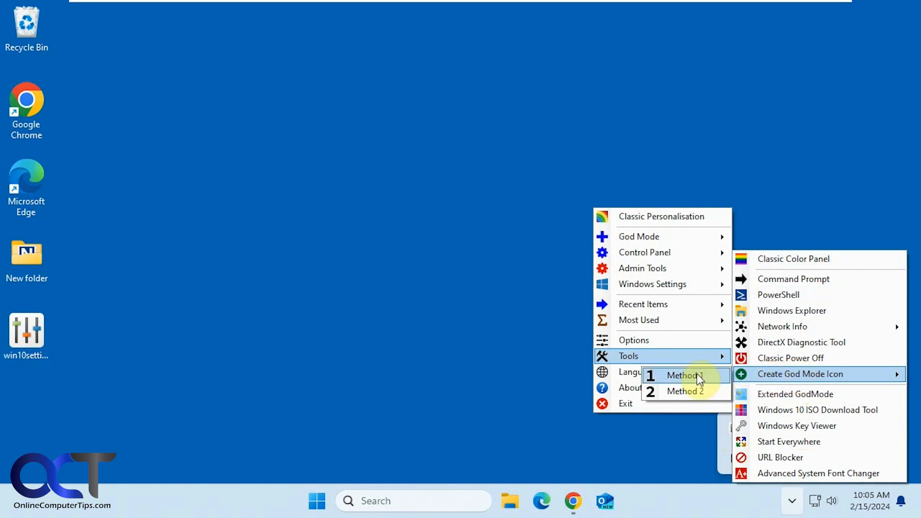
mouse_move(699, 379)
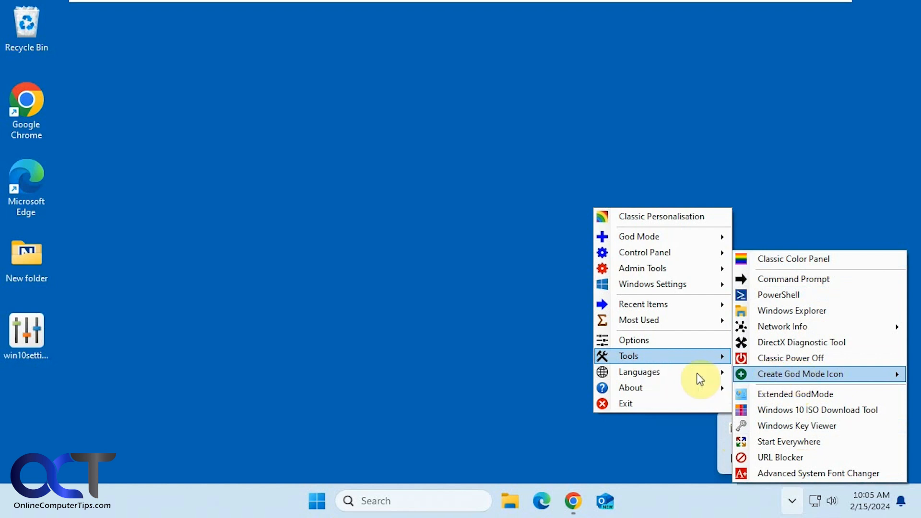
click(799, 373)
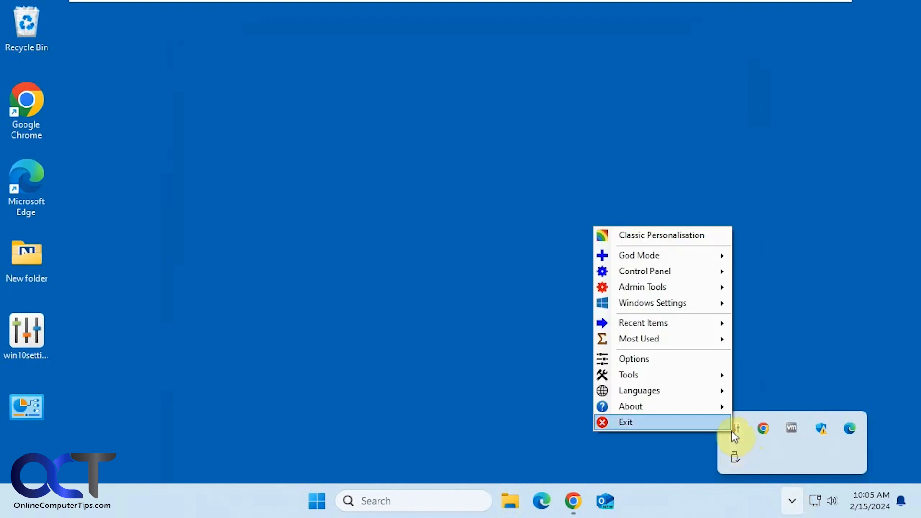
mouse_move(628, 374)
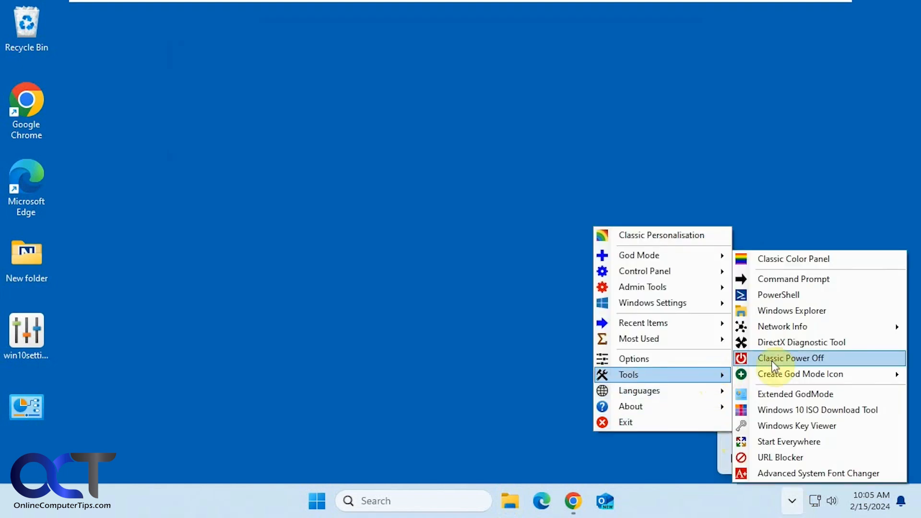
click(789, 358)
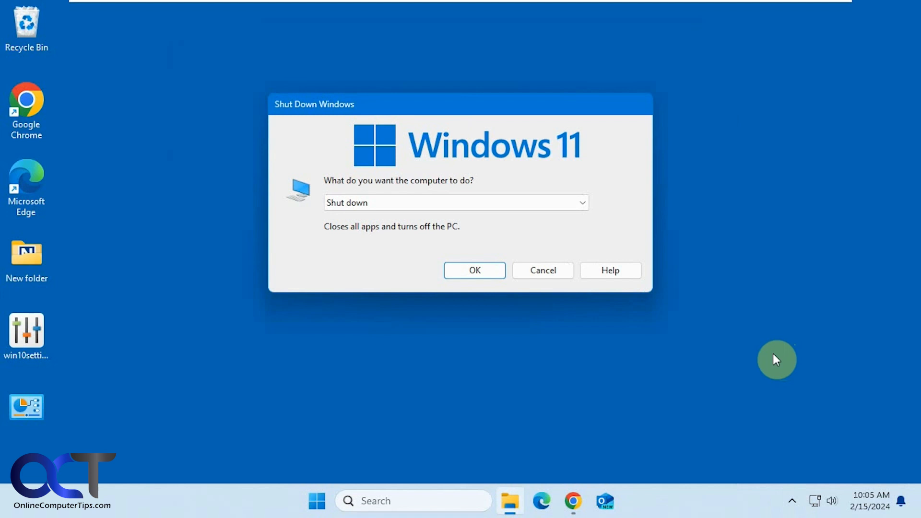
click(582, 203)
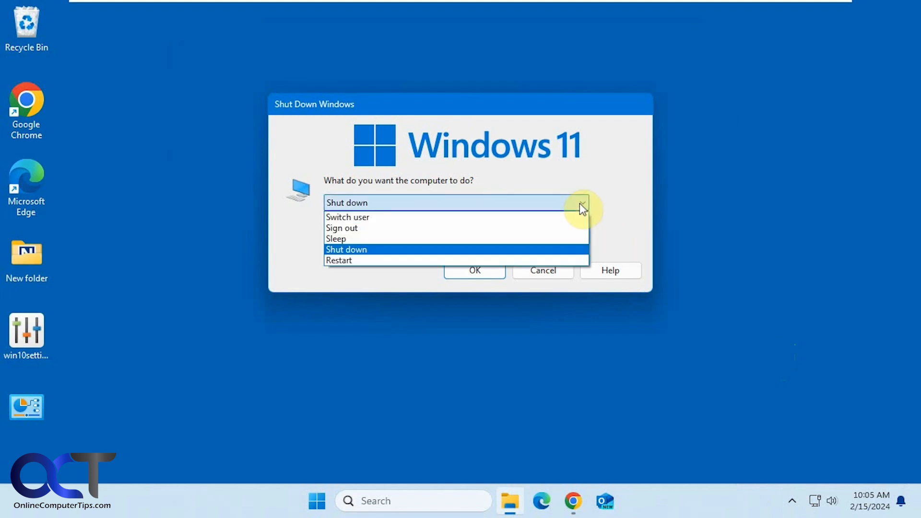
click(791, 504)
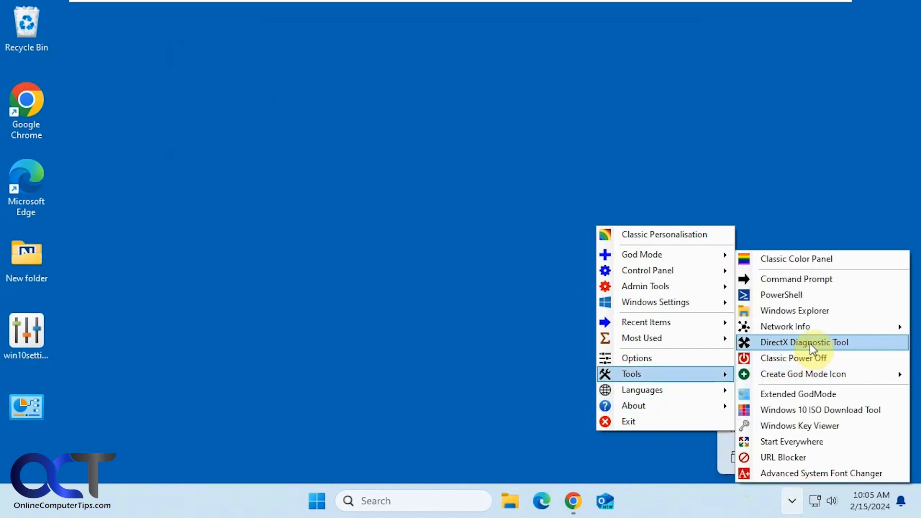
- Show the Network Info readout with data totals, adapter and Ethernet connection
click(784, 327)
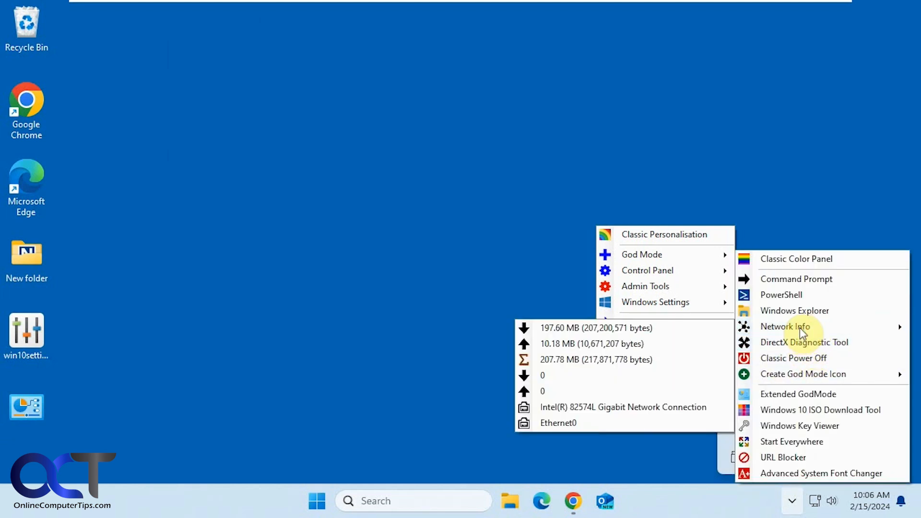
mouse_move(678, 332)
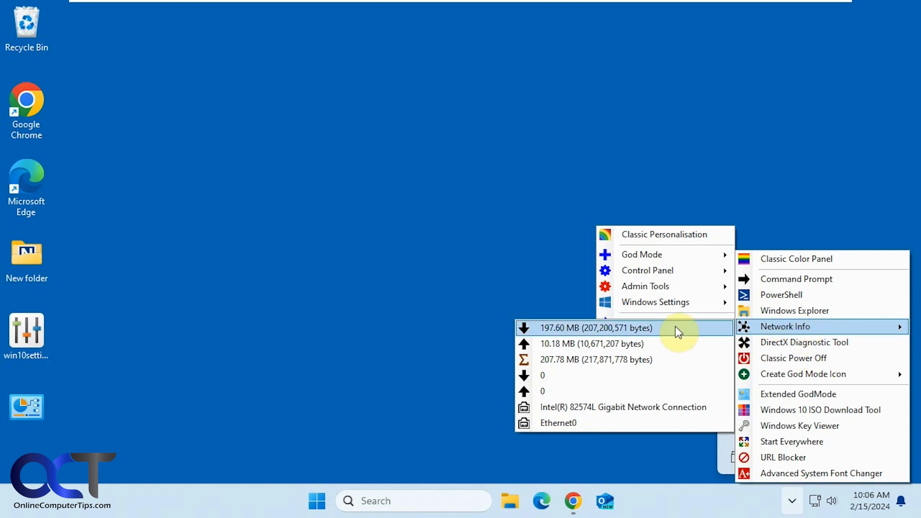
mouse_move(656, 407)
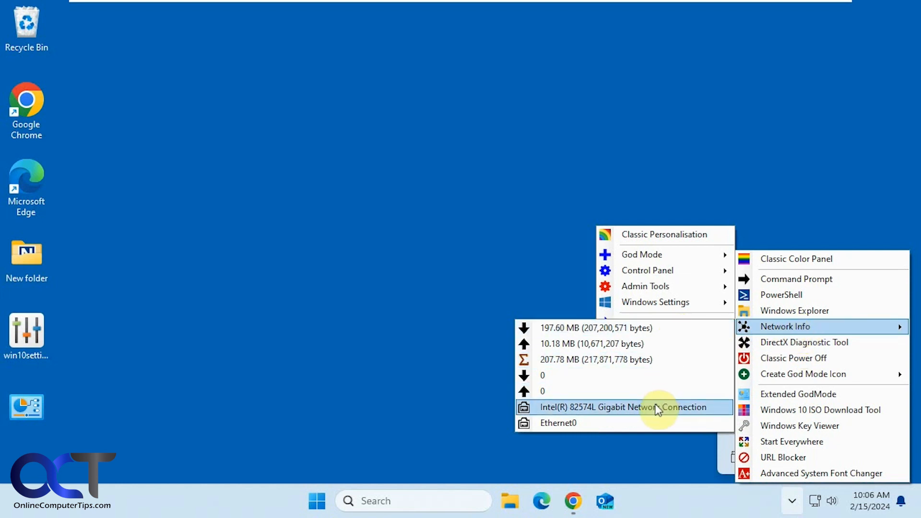
mouse_move(804, 342)
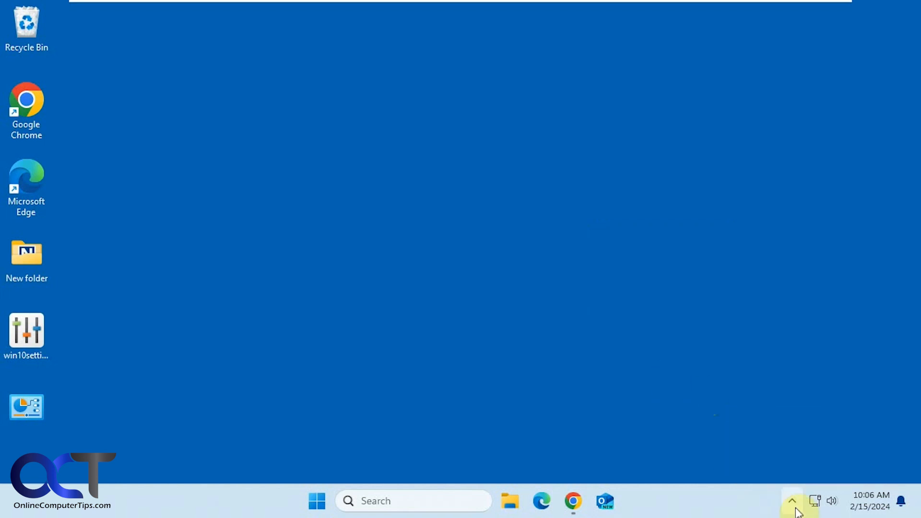
- Reveal the hidden tray icons and bring up the Win10 All Settings menu with its Most Used entries
click(790, 501)
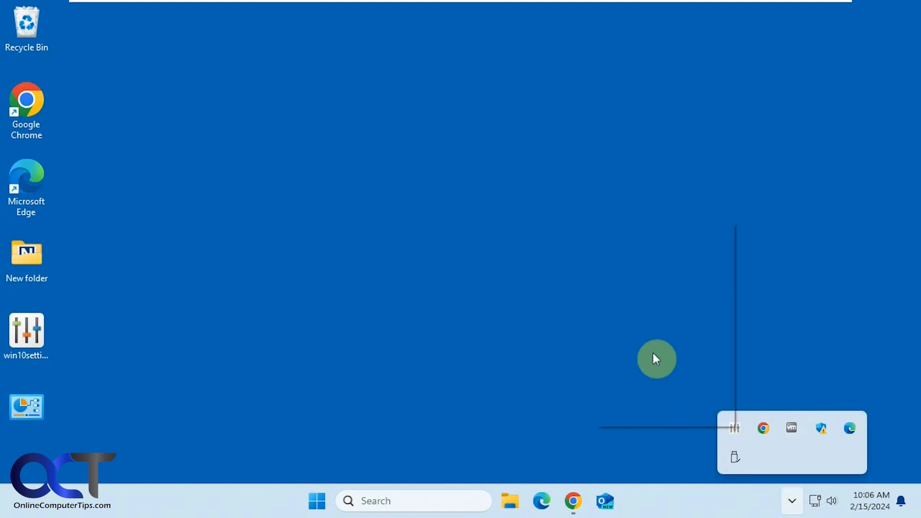
click(733, 428)
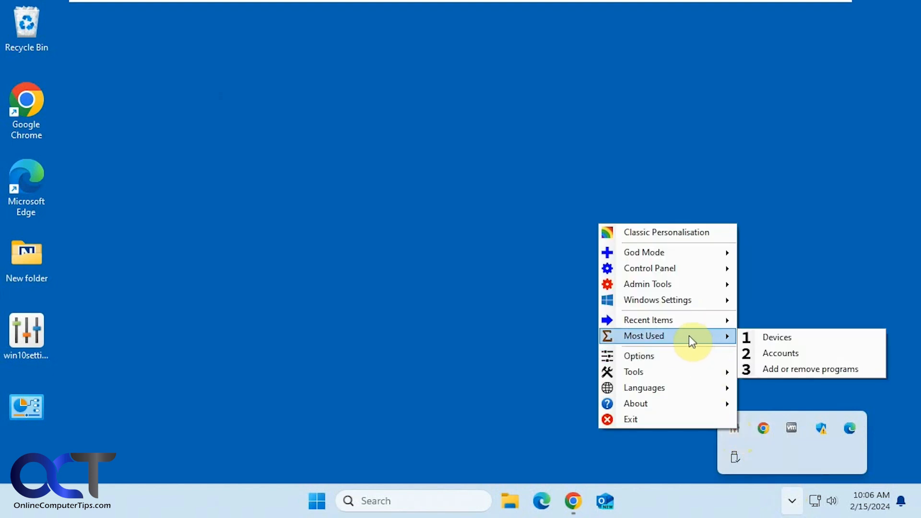
mouse_move(693, 322)
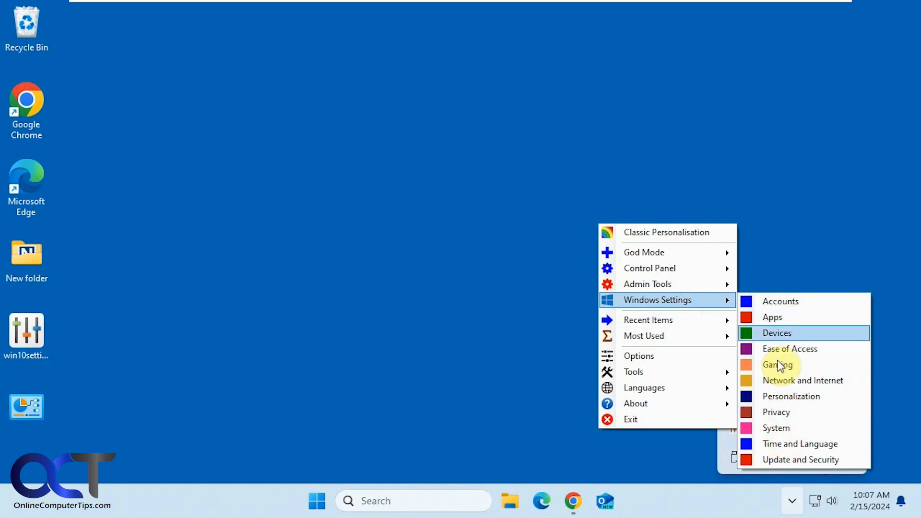
- View a Windows Settings category page briefly, then close the Settings window
click(780, 302)
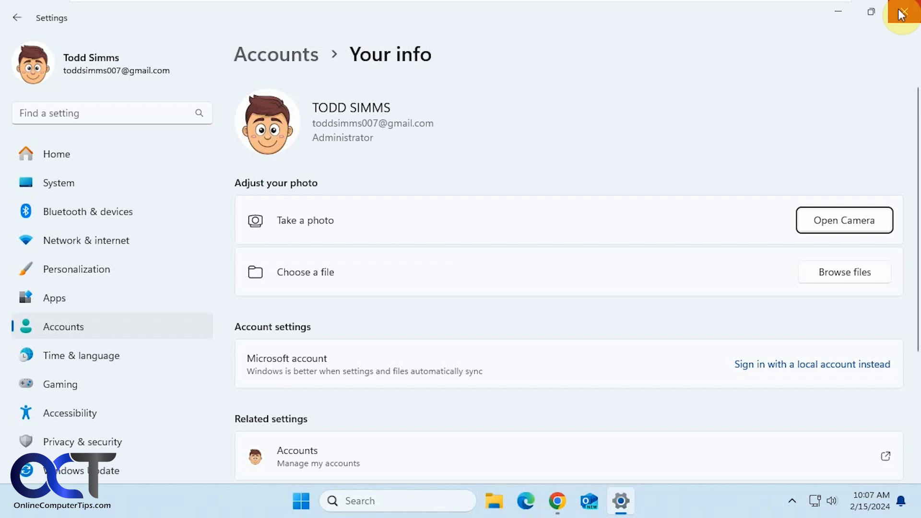
click(904, 12)
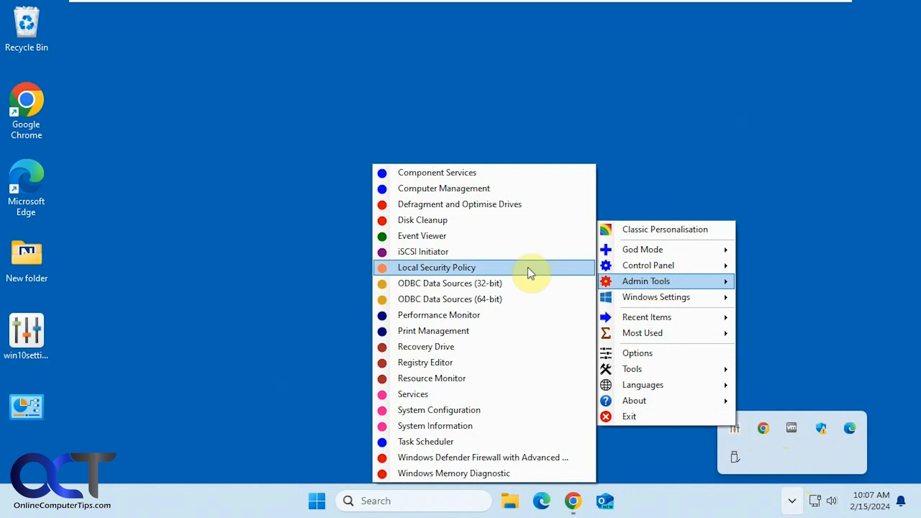
mouse_move(507, 268)
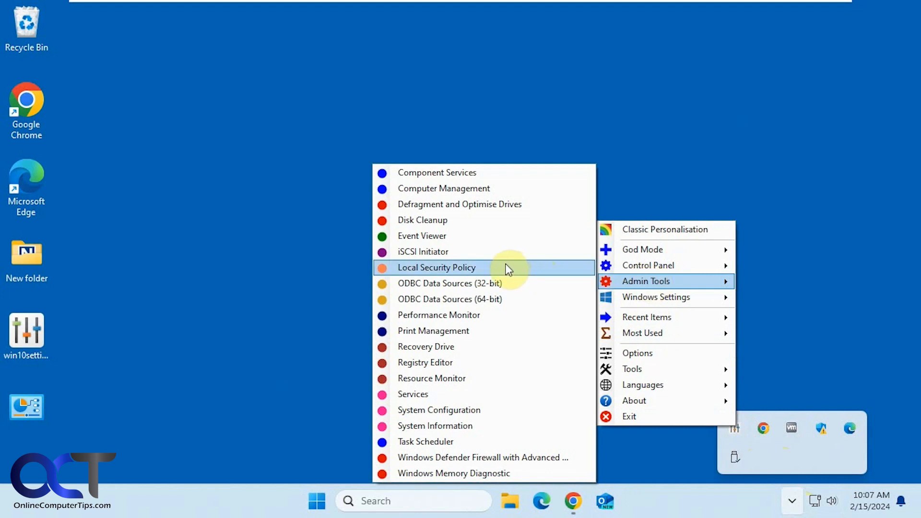
mouse_move(452, 236)
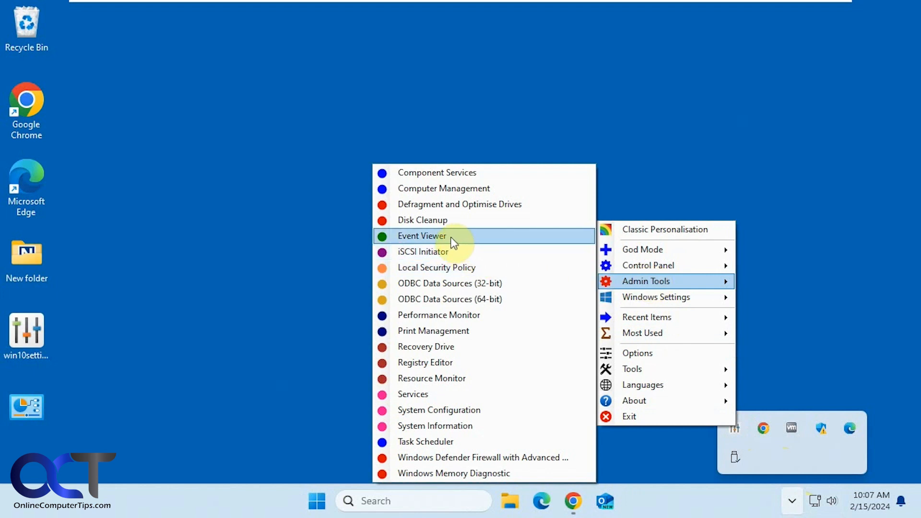
mouse_move(434, 409)
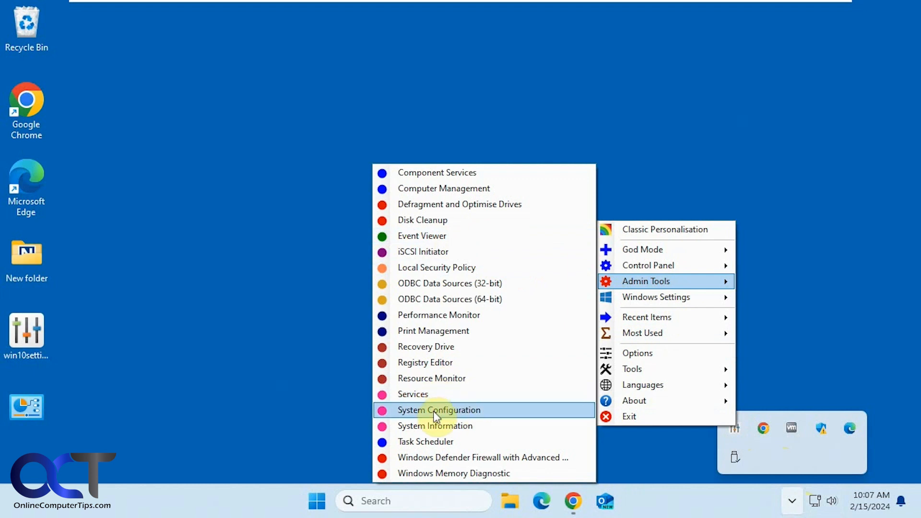
- Launch System Configuration from Admin Tools and cancel it without changes
click(438, 410)
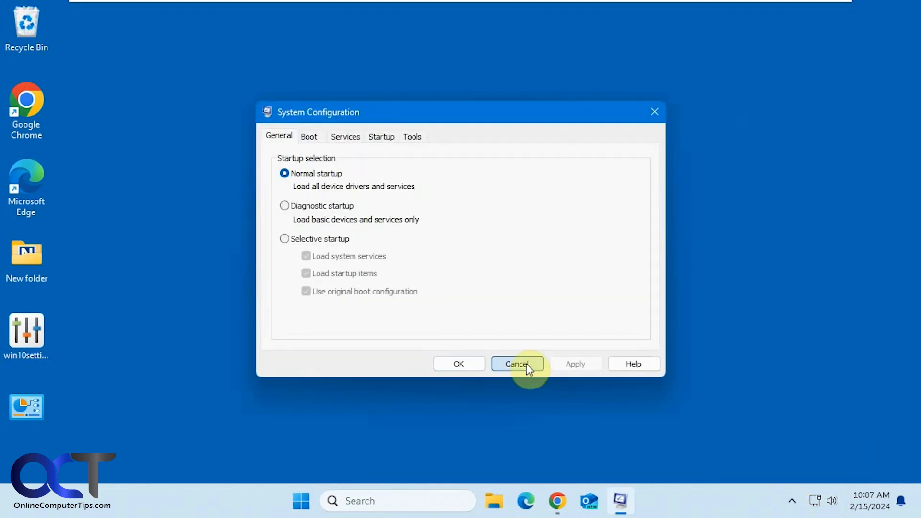
click(516, 364)
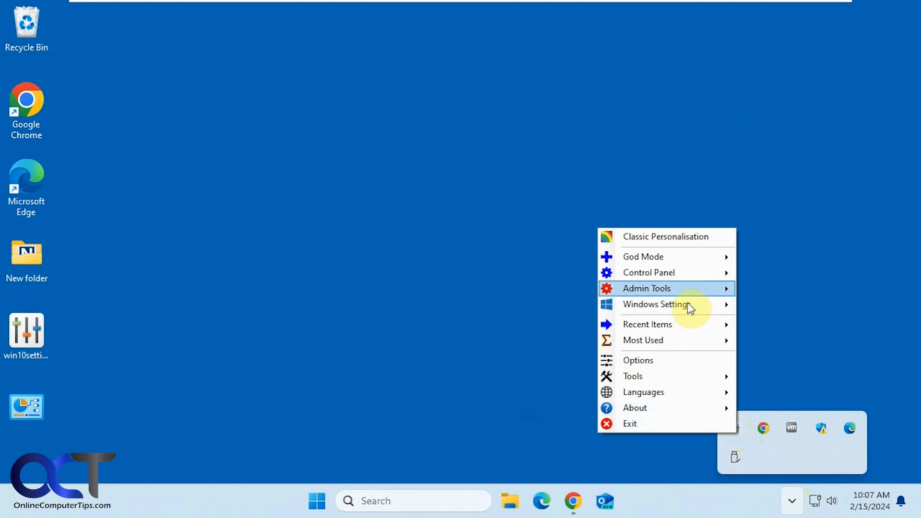
mouse_move(649, 272)
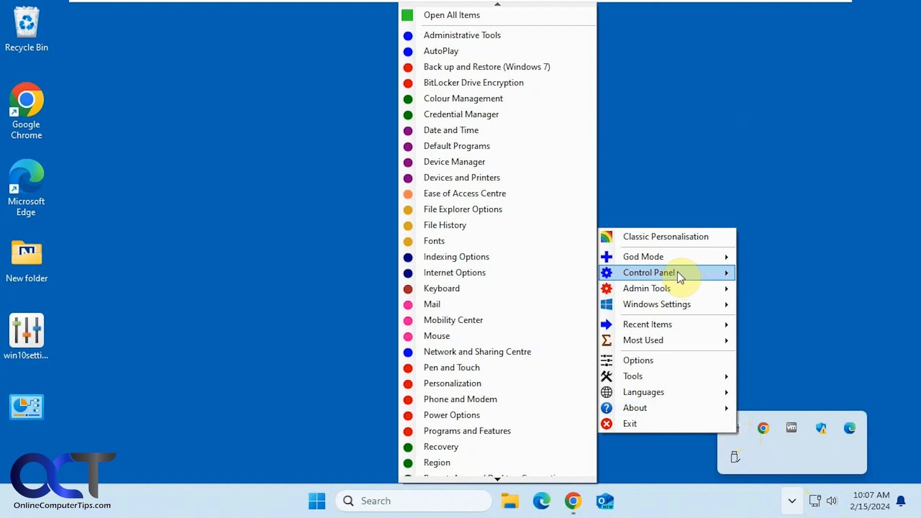
mouse_move(514, 257)
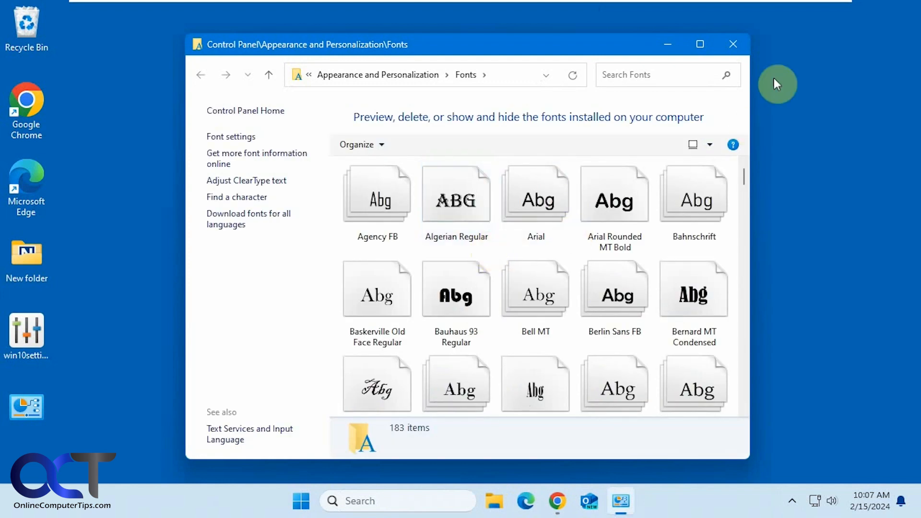
- Close the Fonts control panel window listing 183 installed fonts
click(792, 501)
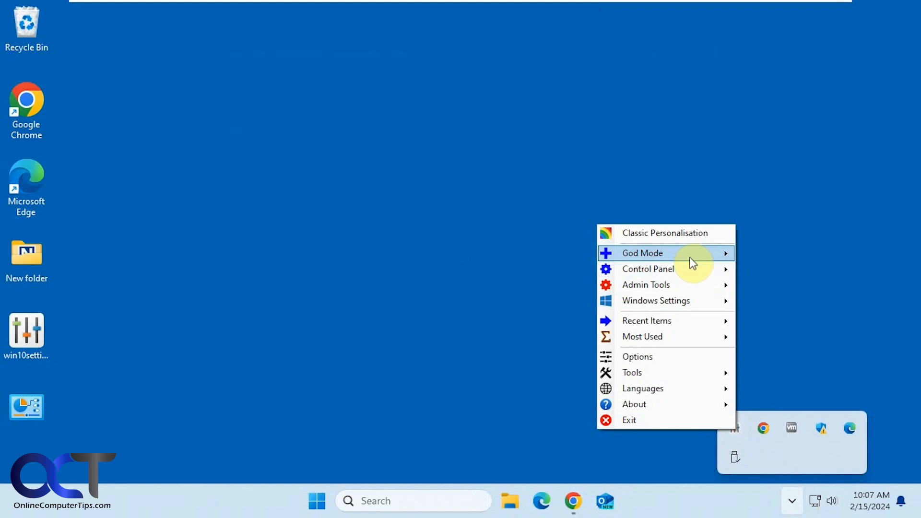
- Browse the God Mode list of 202 settings and launch Change system sounds
click(642, 252)
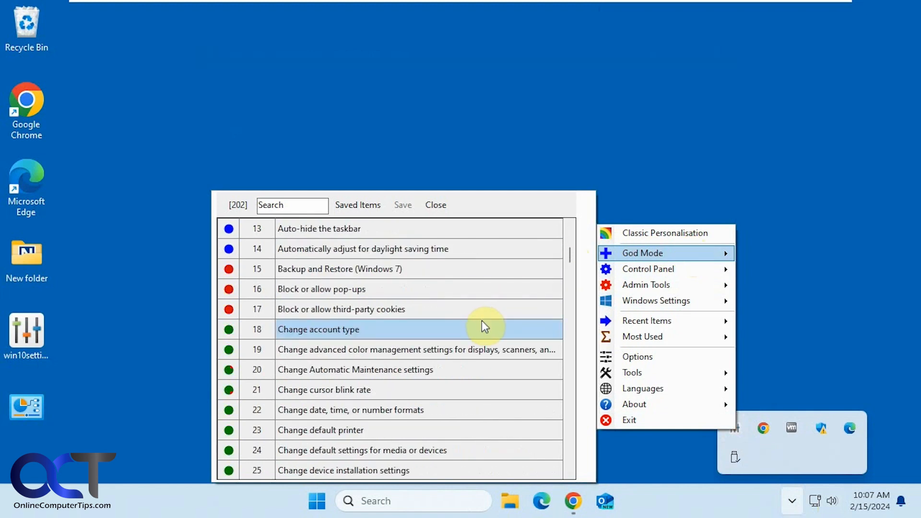
scroll(down, 3)
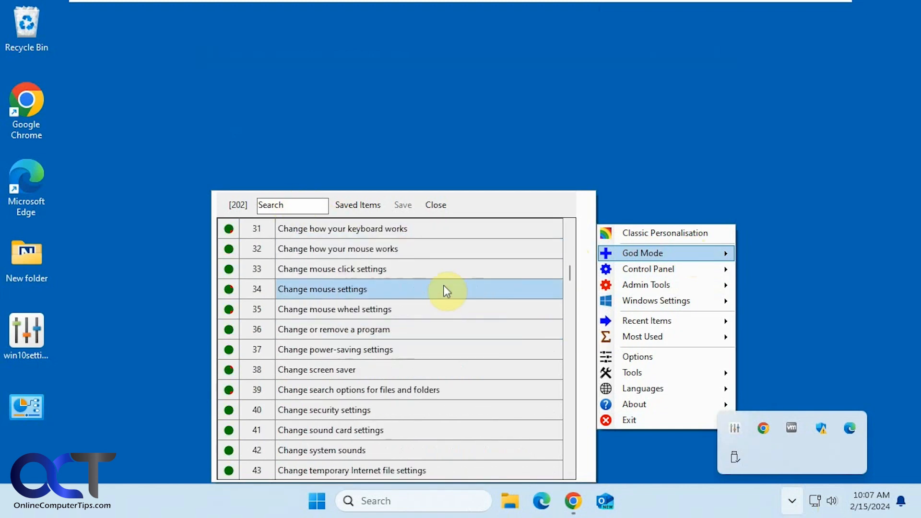
scroll(down, 3)
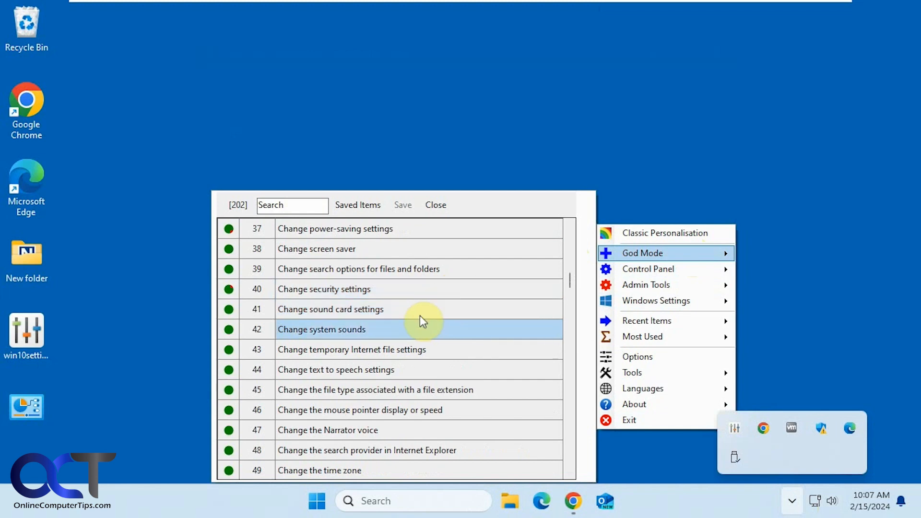
double_click(321, 329)
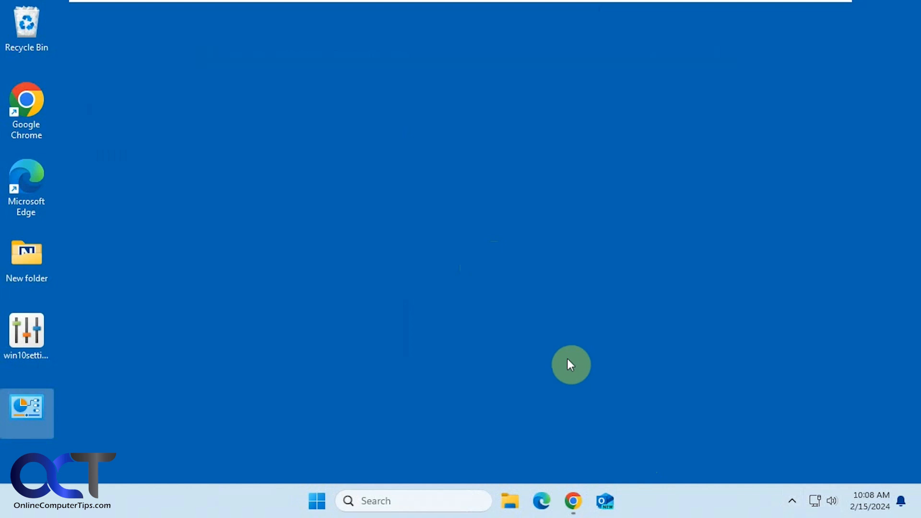
mouse_move(775, 508)
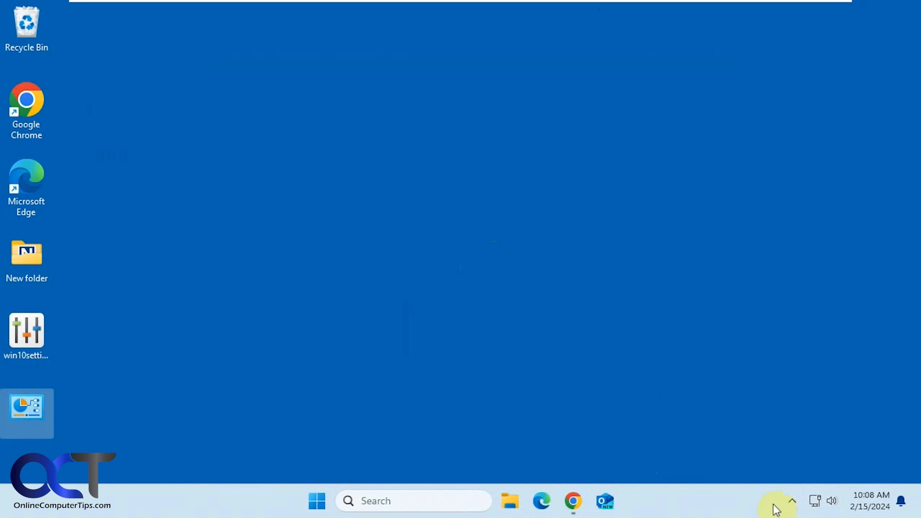
mouse_move(602, 316)
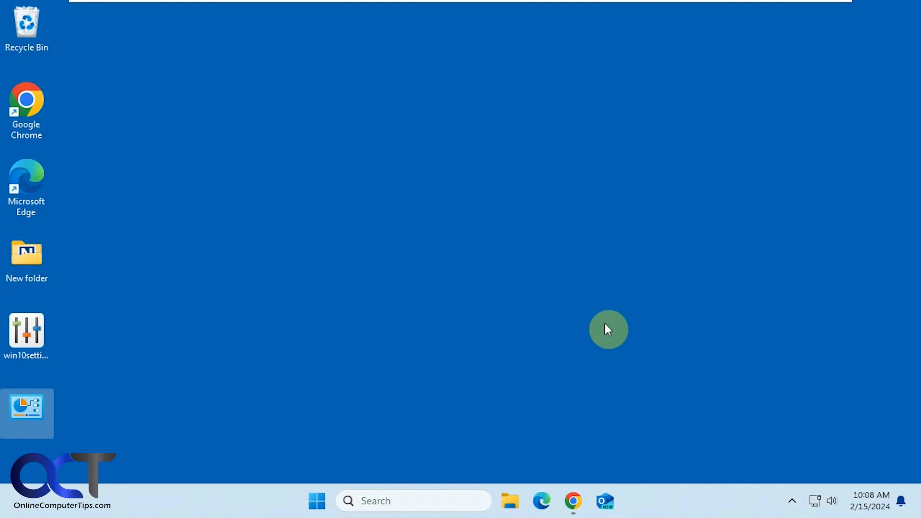
mouse_move(386, 189)
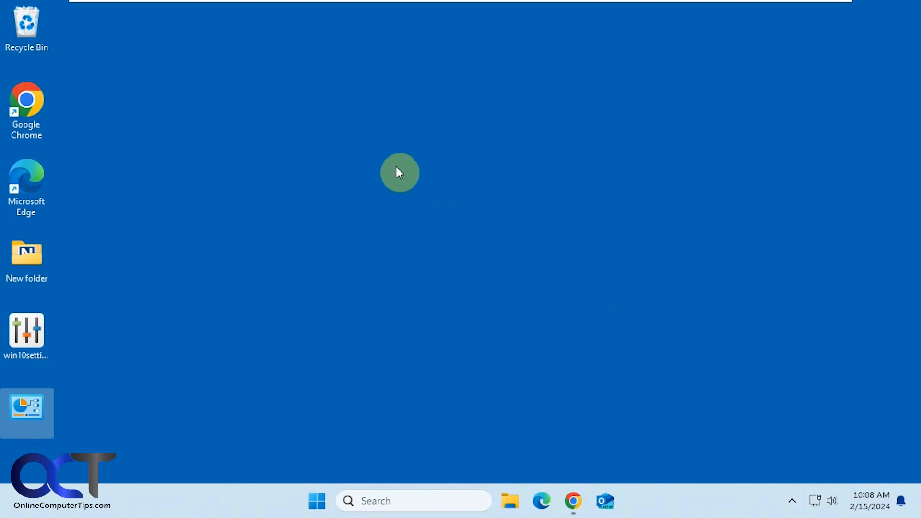
mouse_move(457, 232)
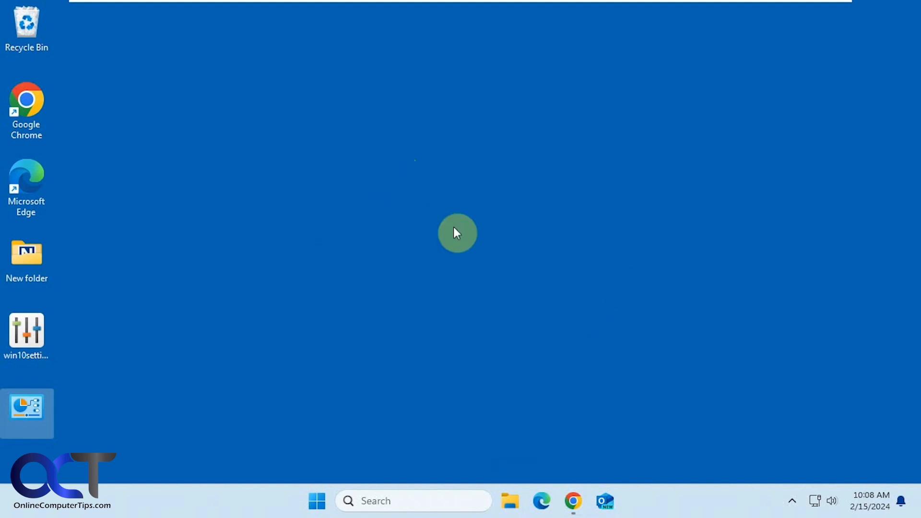
mouse_move(489, 274)
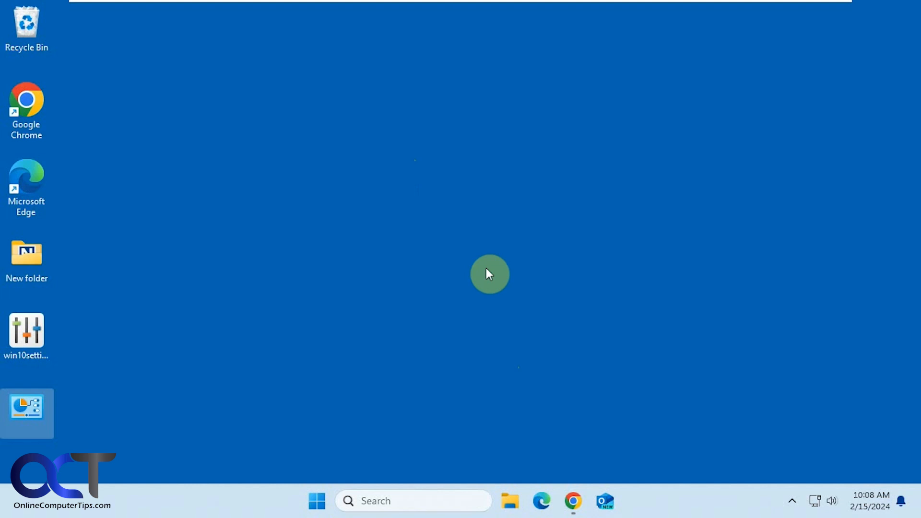